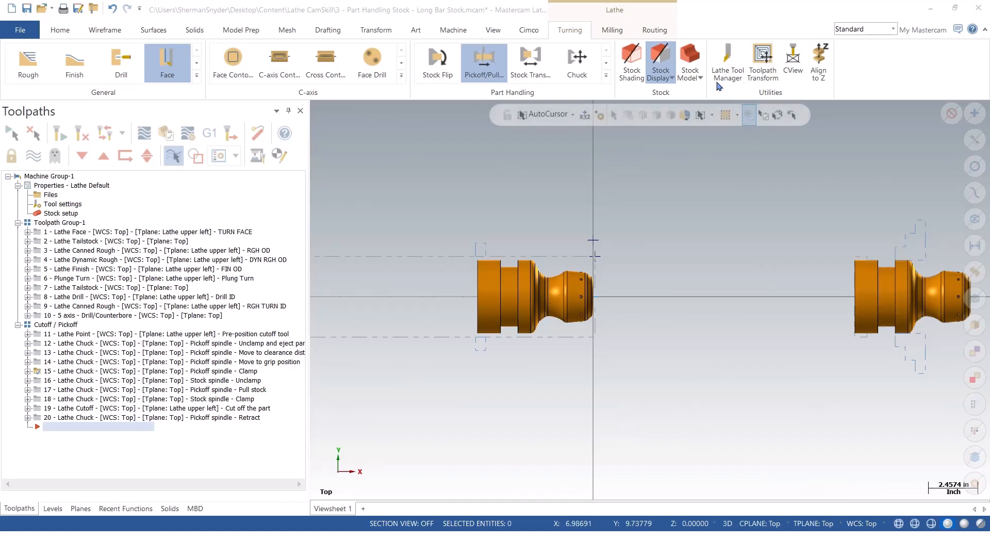
Open the Lathe Tool Manager from the Turning tab.
left_click(9, 176)
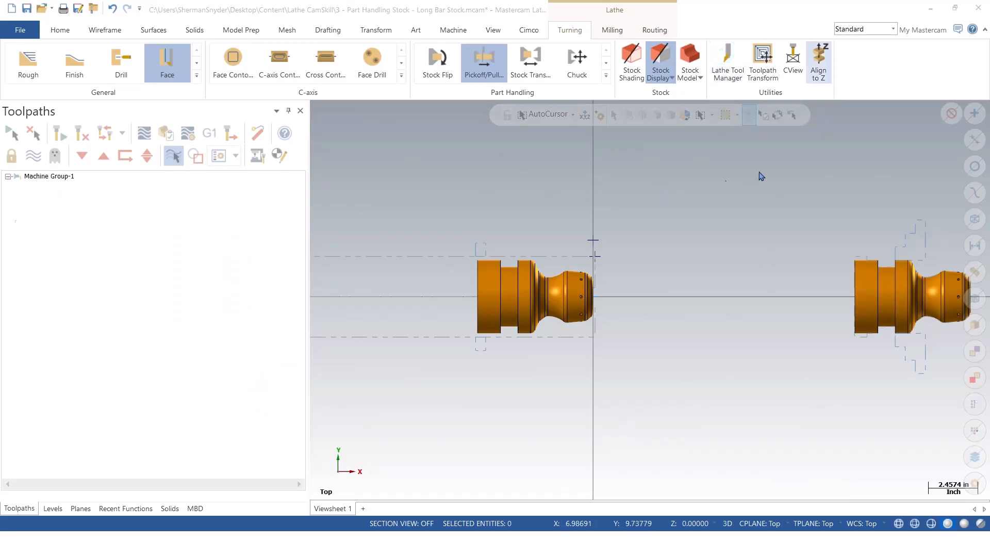
left_click(726, 63)
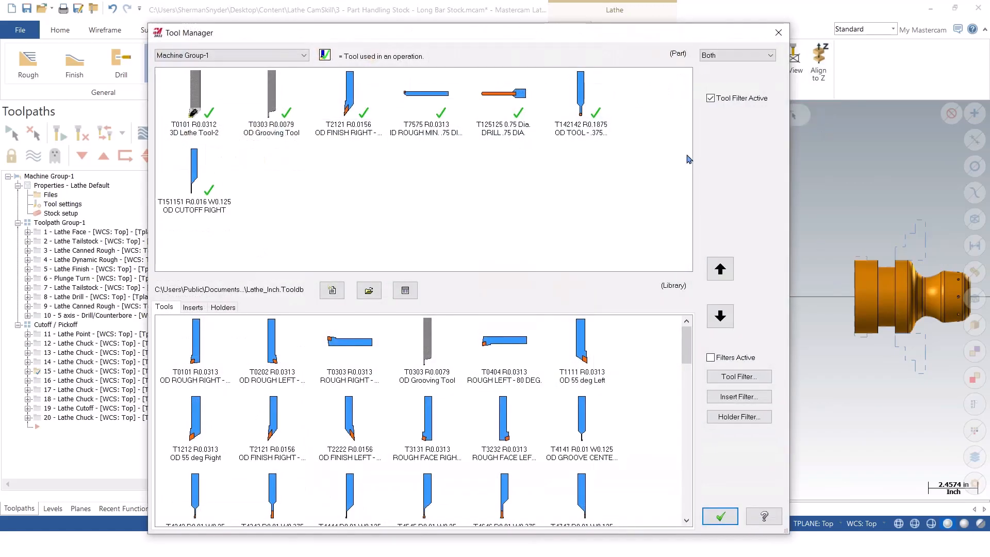
mouse_move(182, 349)
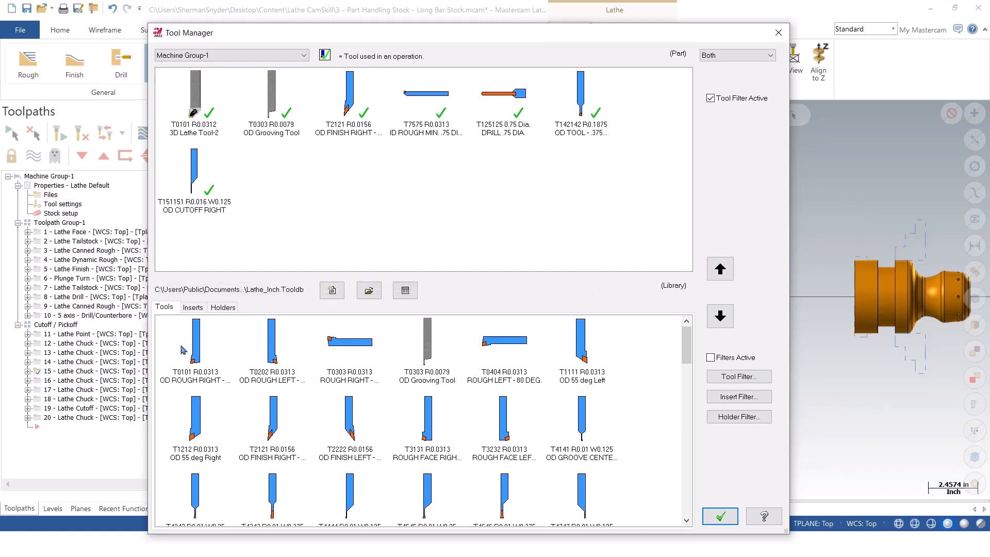
mouse_move(771, 143)
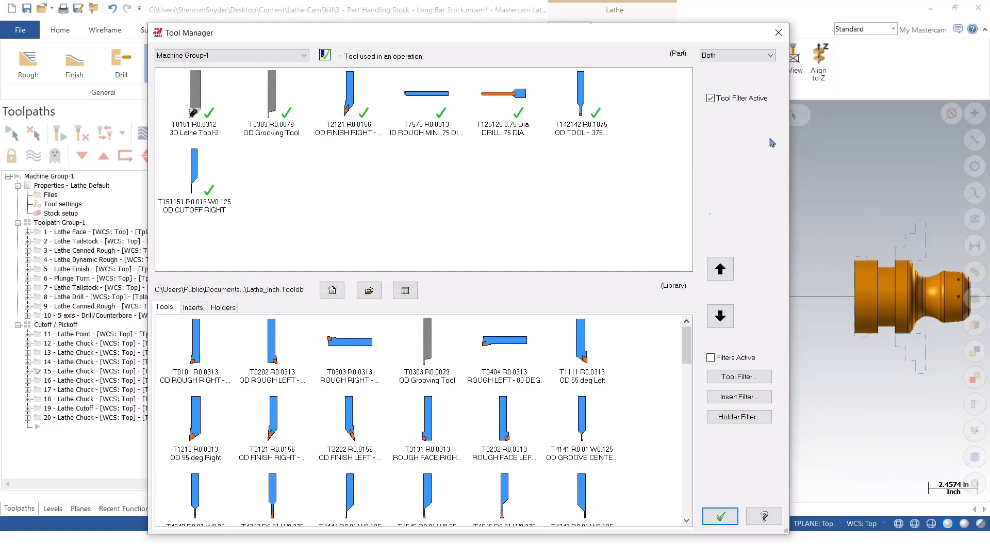
mouse_move(195, 341)
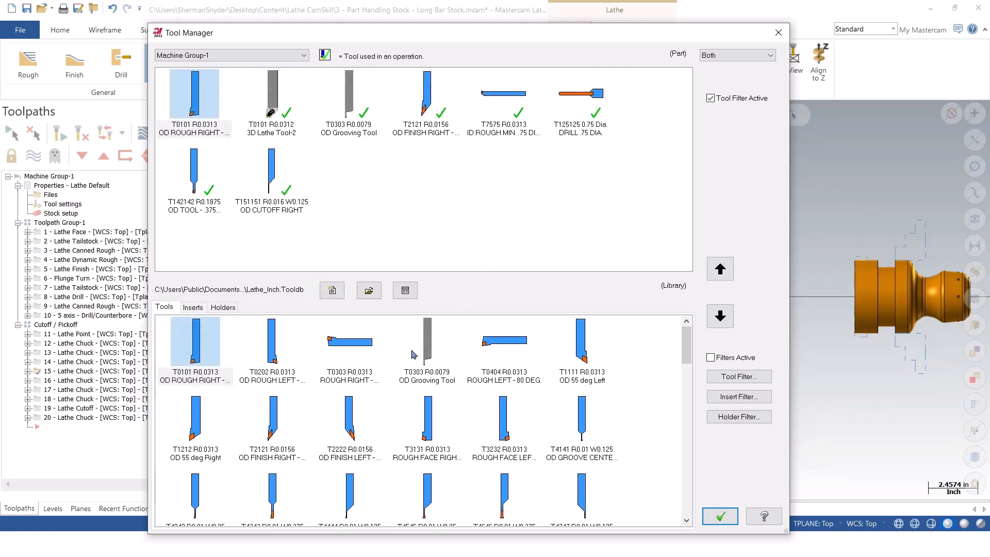
mouse_move(577, 433)
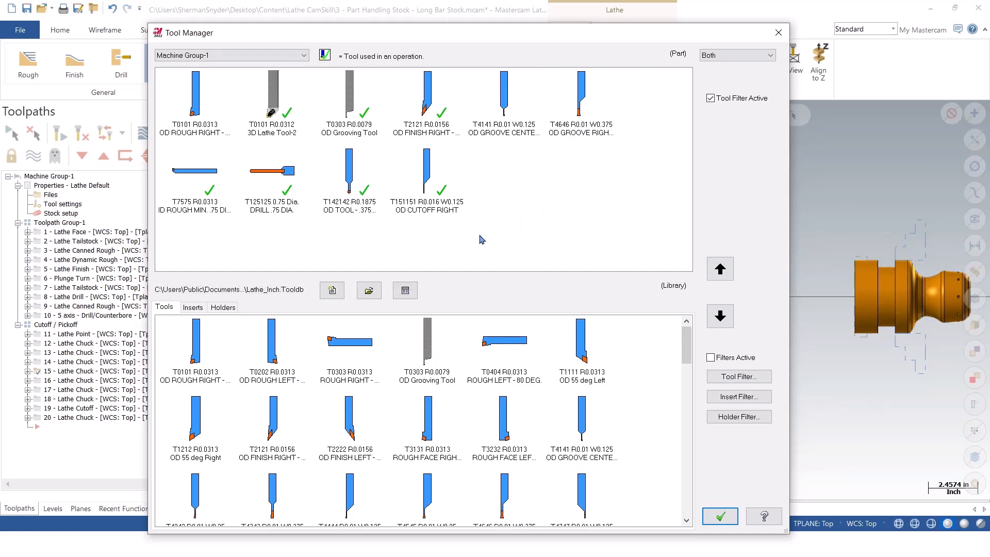
mouse_move(369, 290)
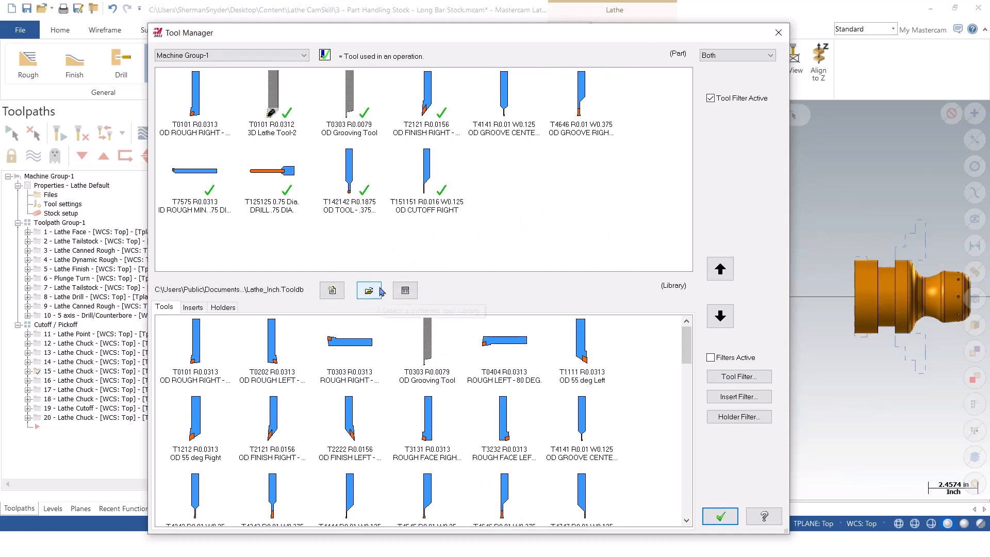
mouse_move(95, 277)
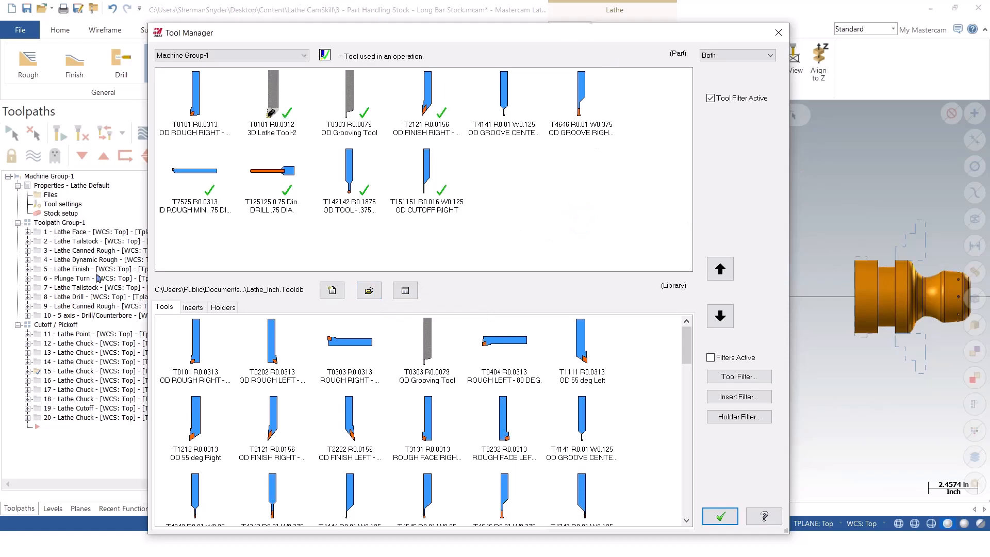
mouse_move(559, 310)
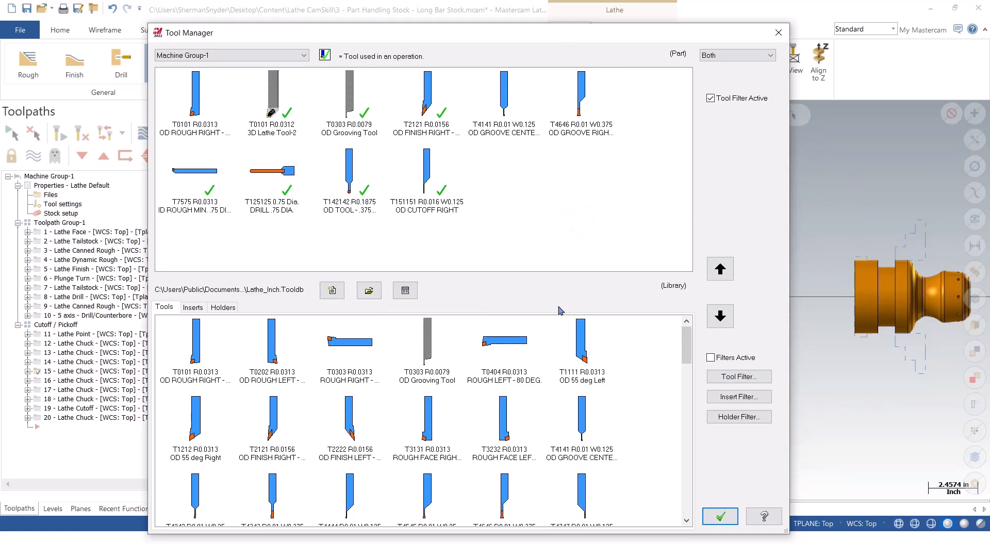
mouse_move(171, 292)
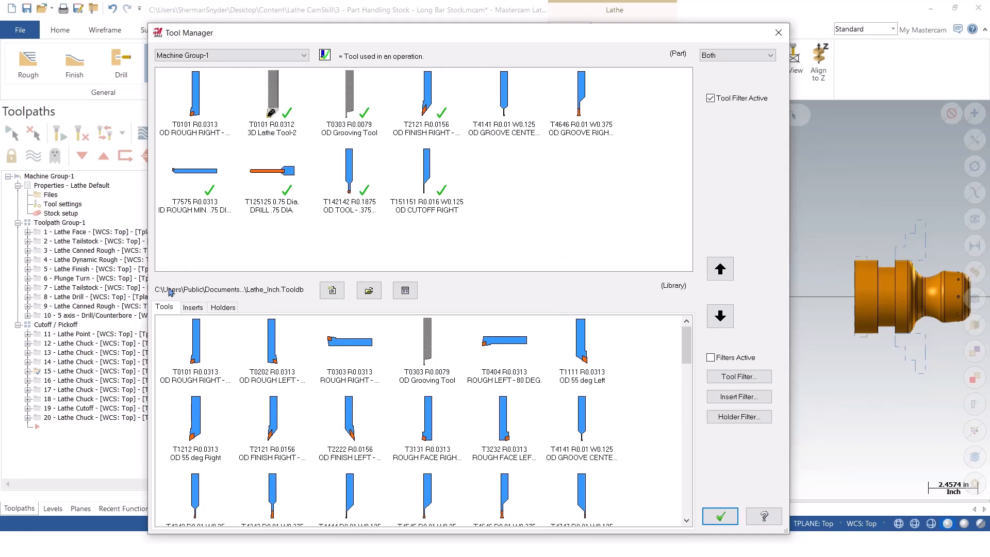
mouse_move(333, 473)
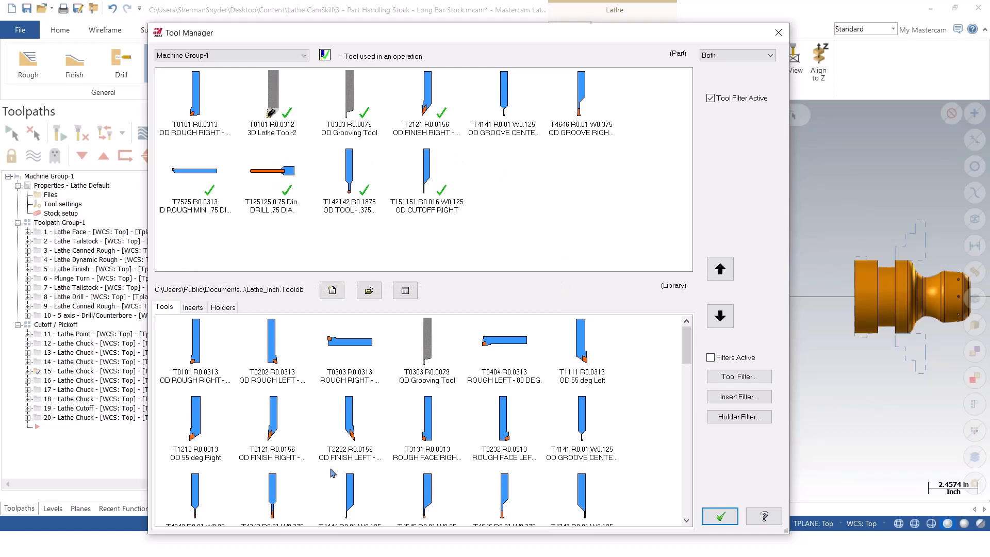
mouse_move(660, 56)
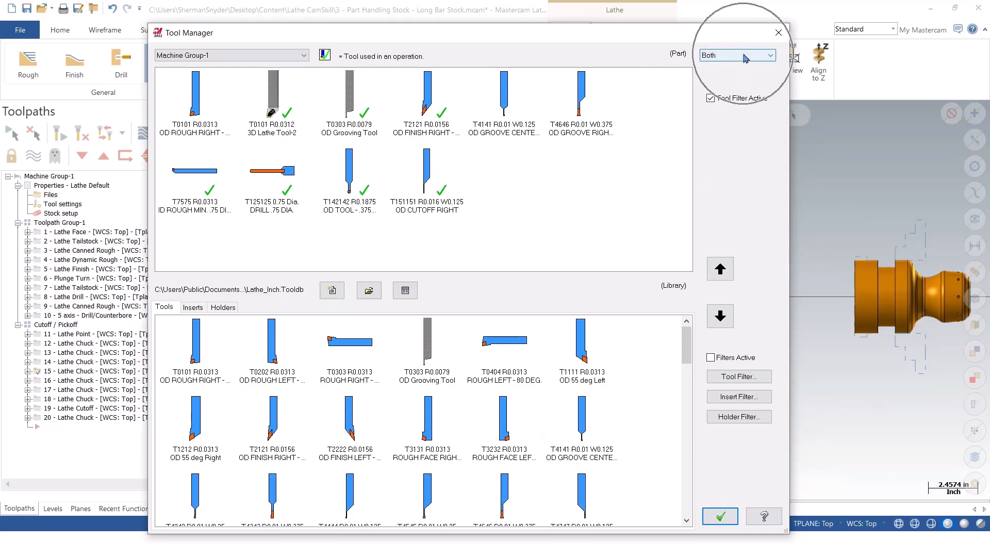
left_click(737, 56)
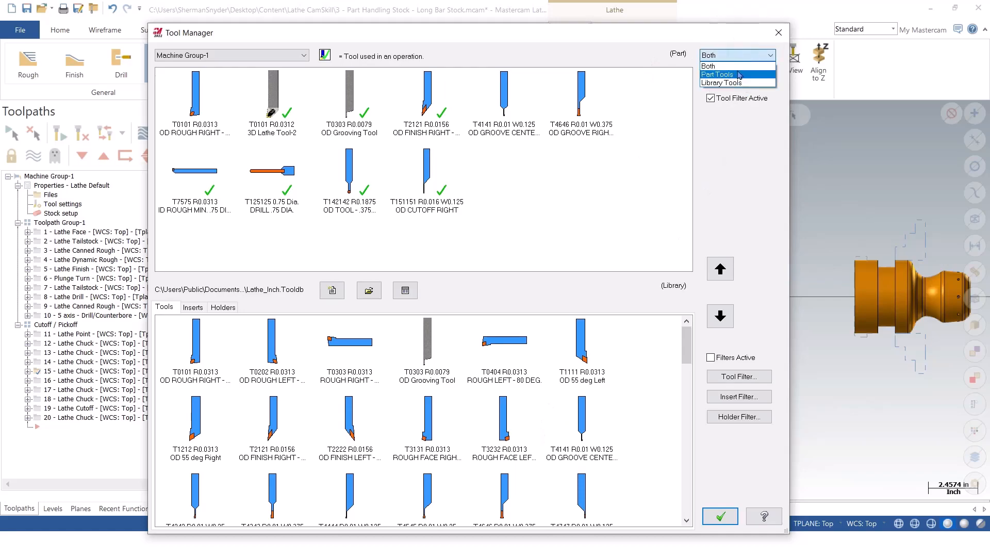
left_click(717, 74)
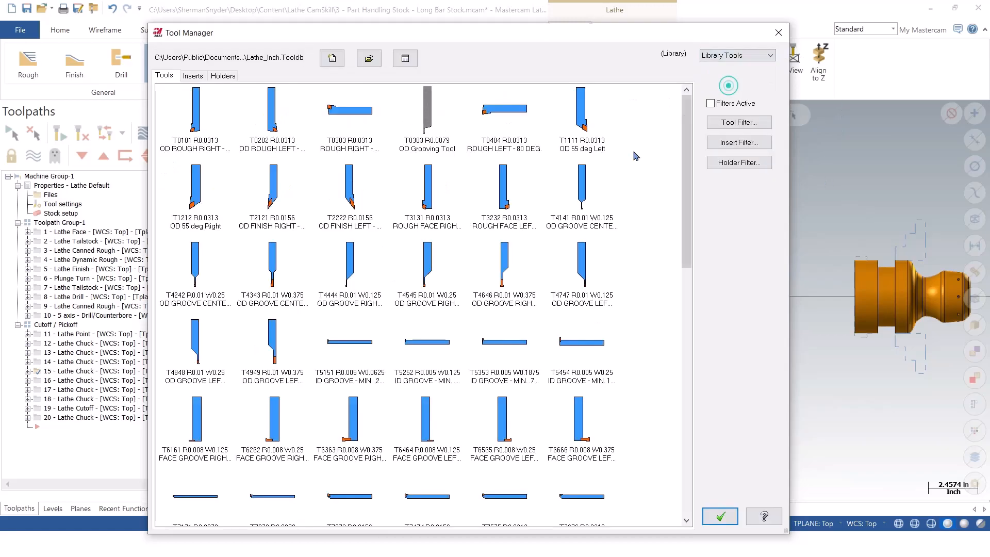
left_click(736, 55)
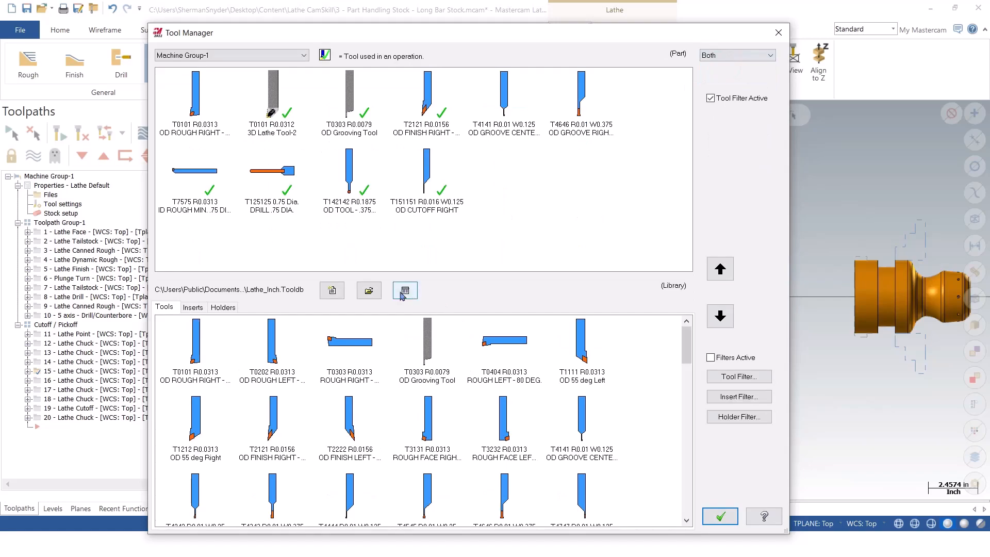
mouse_move(332, 290)
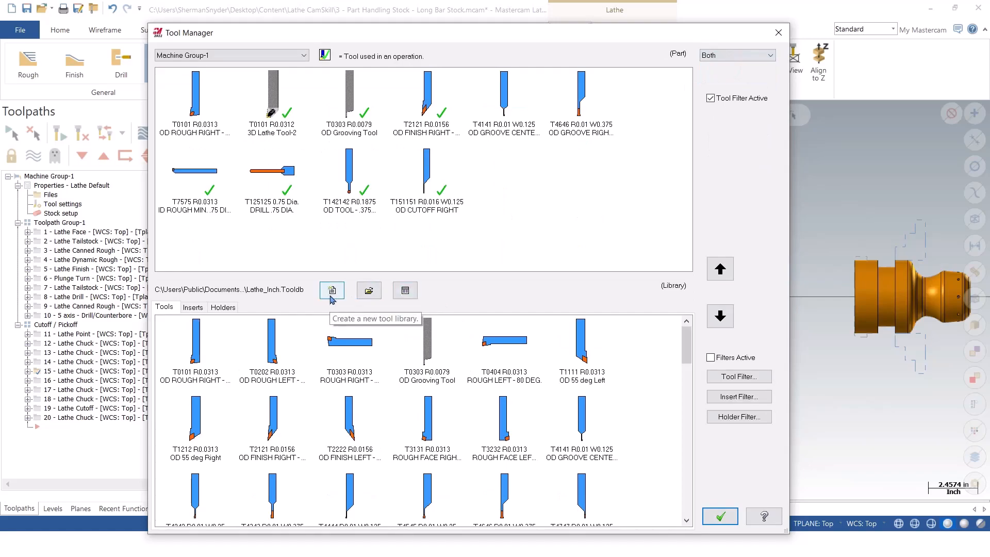
mouse_move(368, 290)
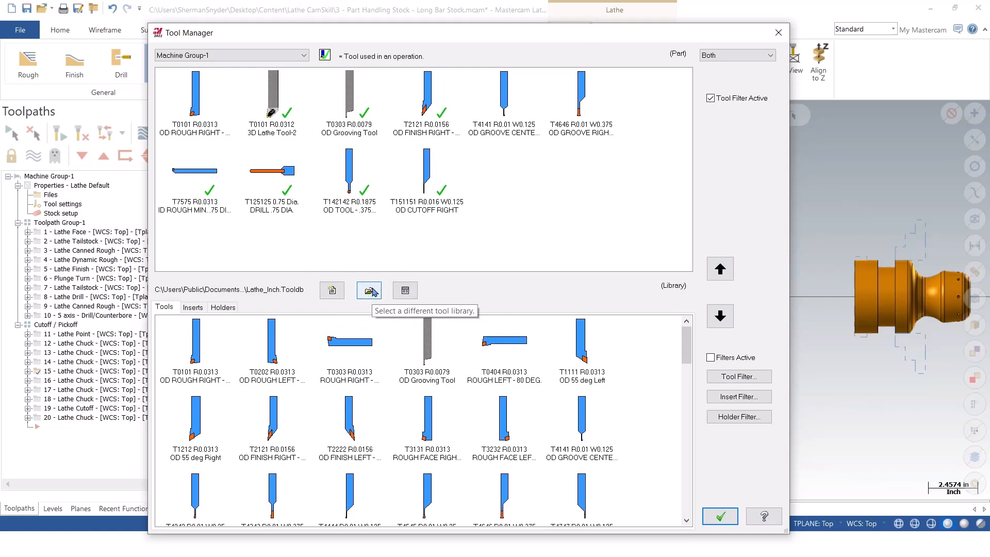
mouse_move(404, 291)
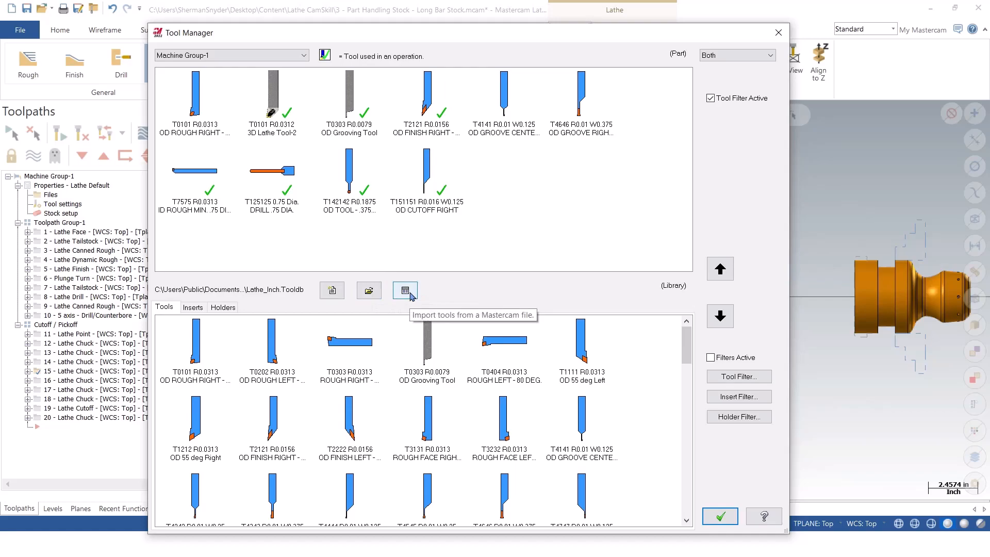
mouse_move(594, 394)
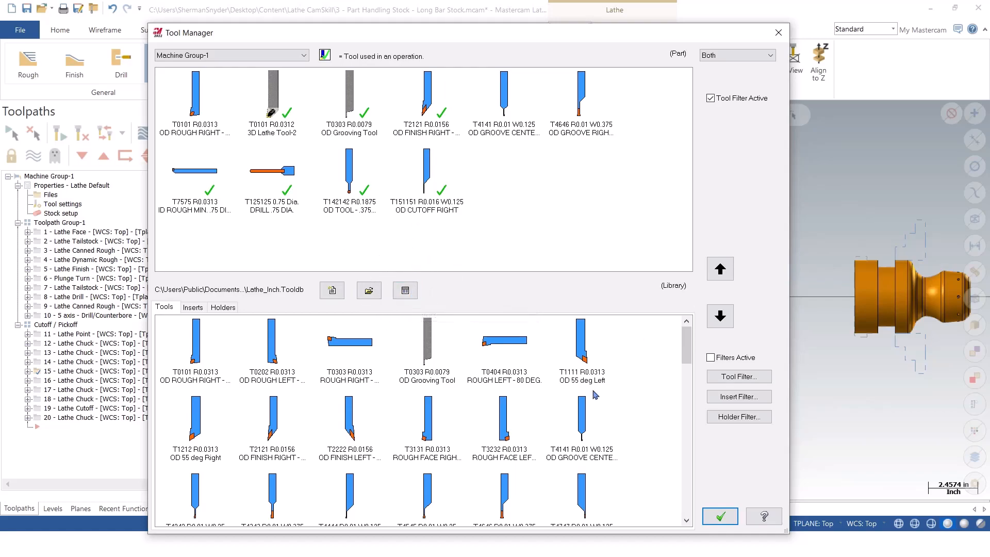
mouse_move(332, 291)
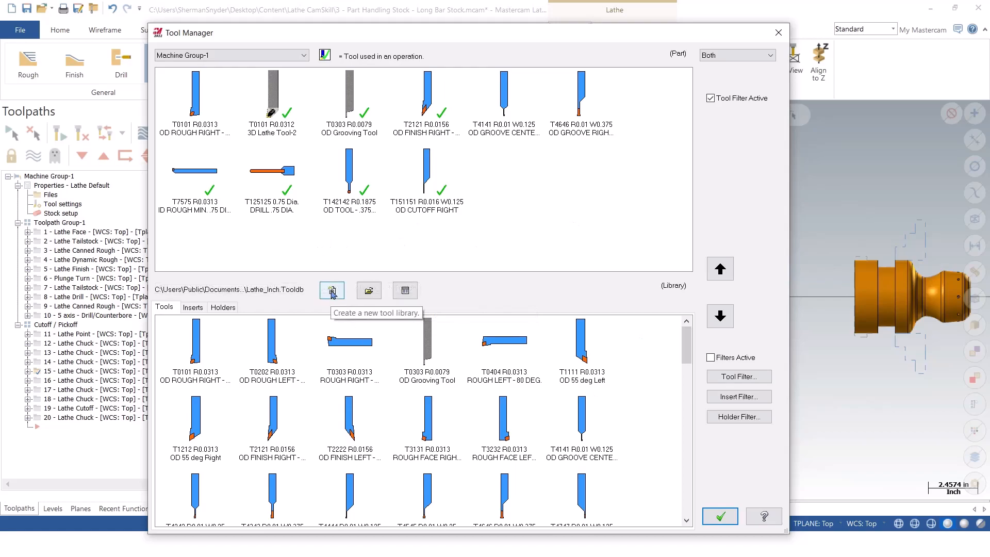
Create and save a new tool library file named 'MLC NEW LIB'.
left_click(332, 290)
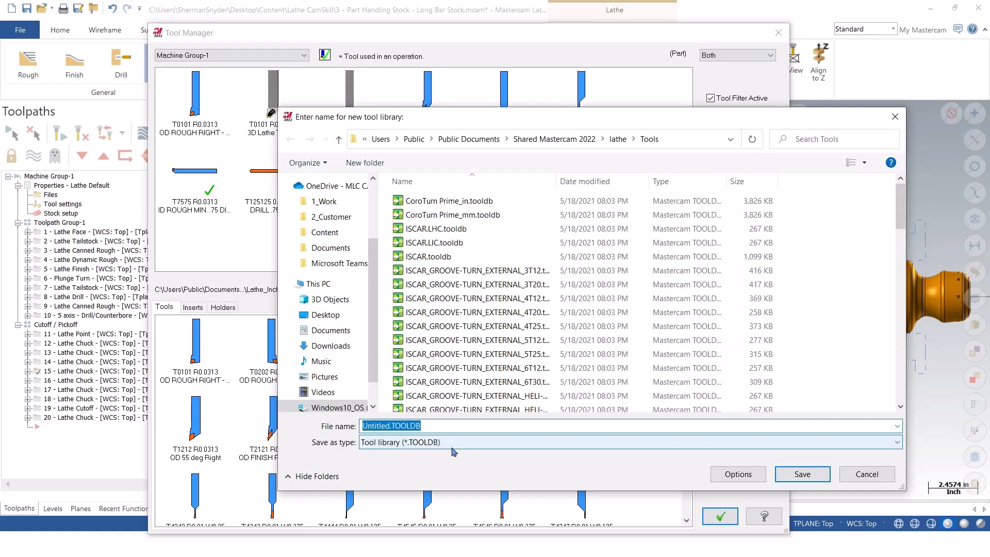
type("MLC NEW L")
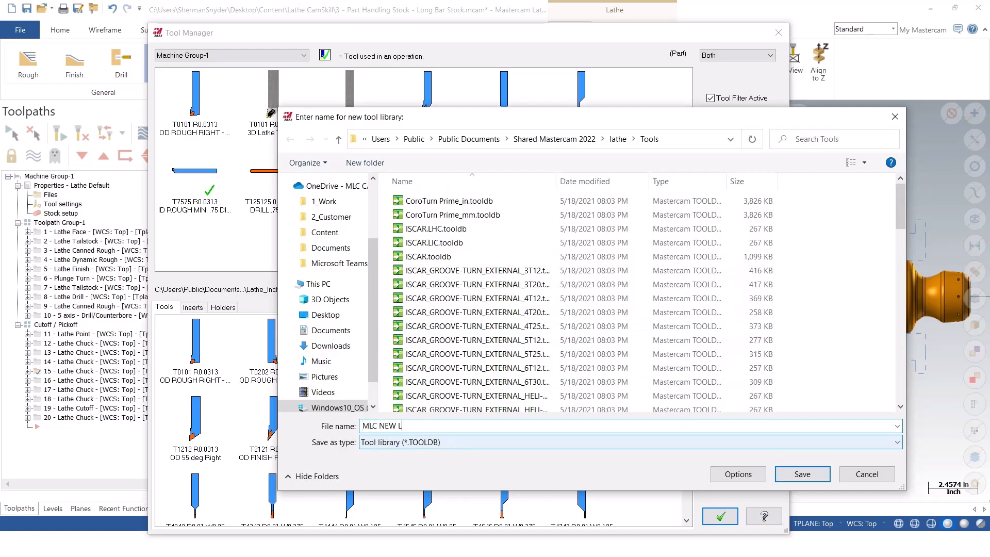
type("IB")
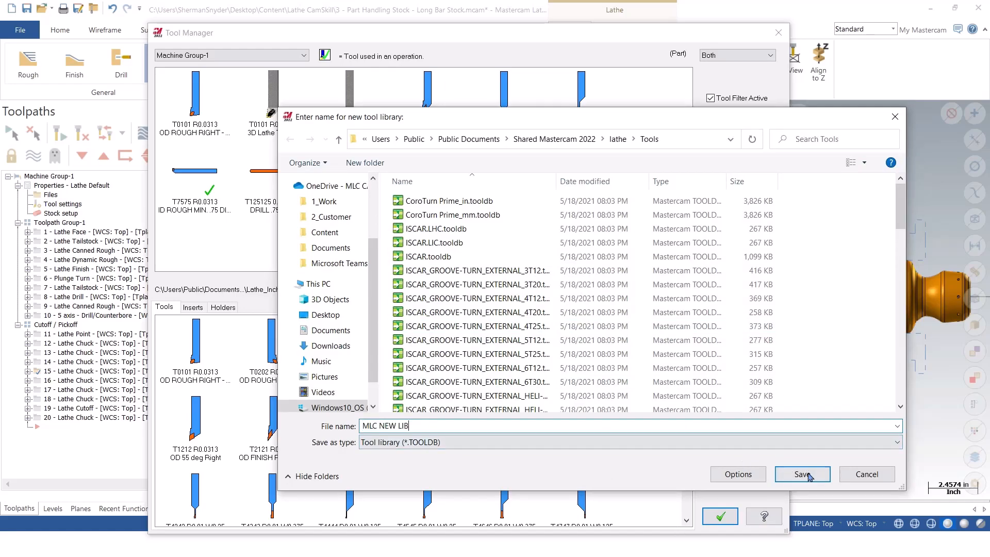
left_click(802, 474)
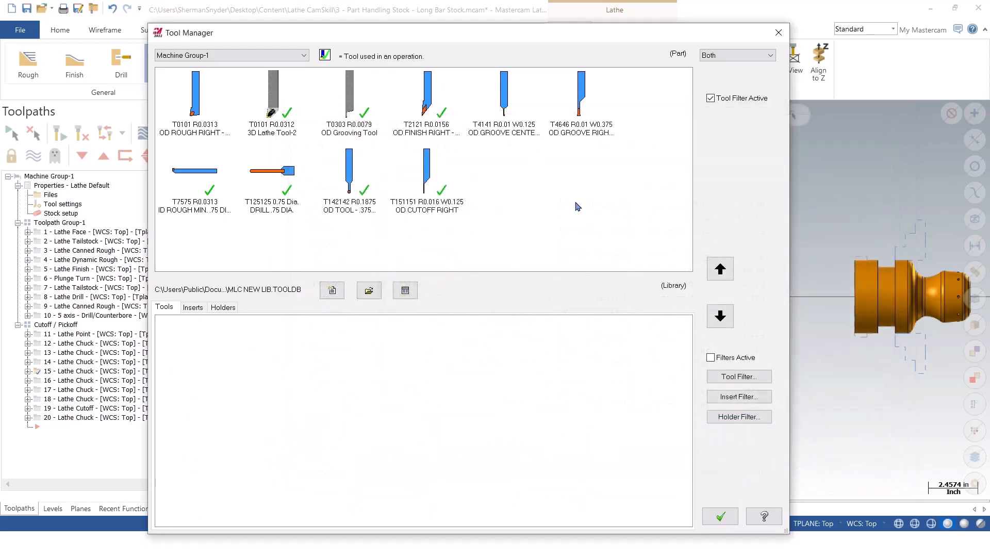
mouse_move(486, 427)
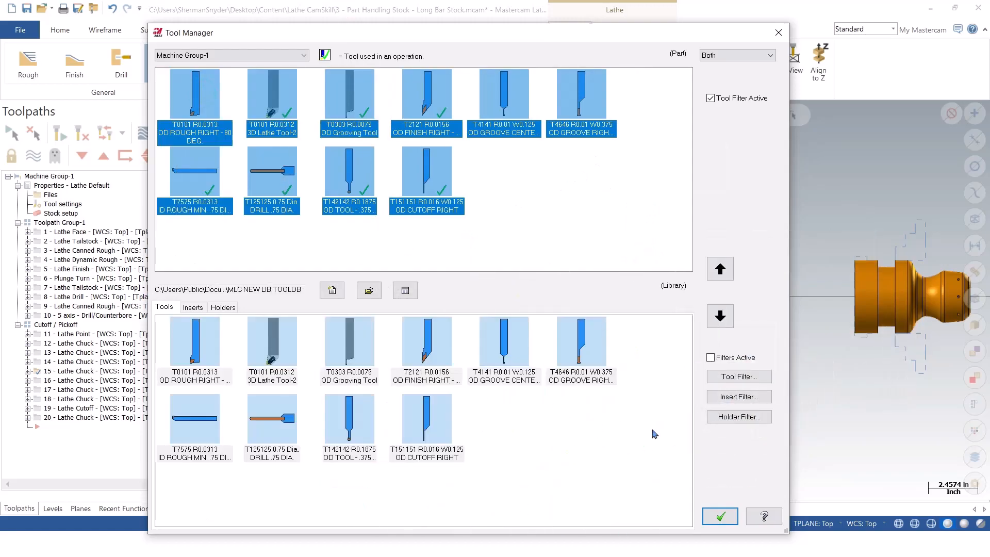
mouse_move(673, 493)
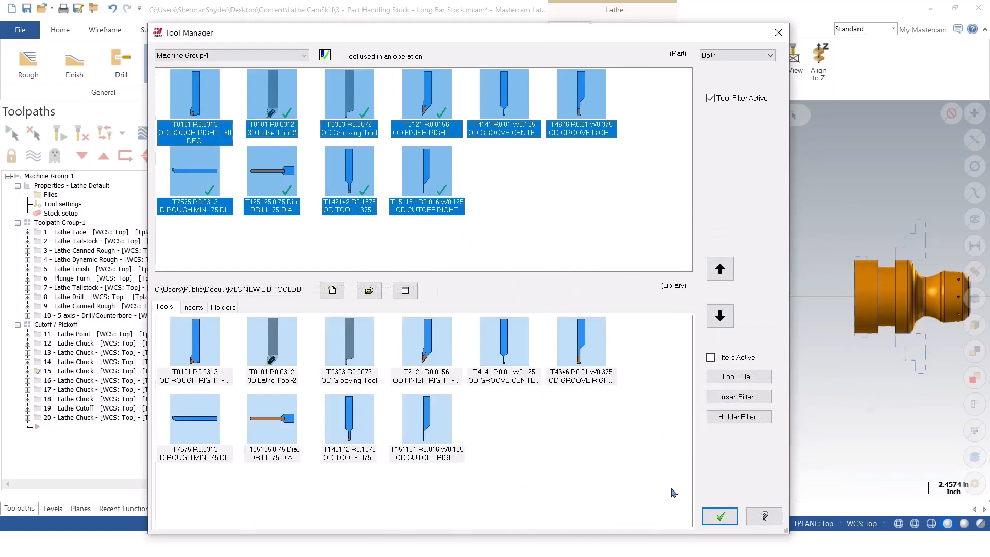
Close the Tool Manager with OK after copying the ten part tools into MLC NEW LIB.
left_click(720, 516)
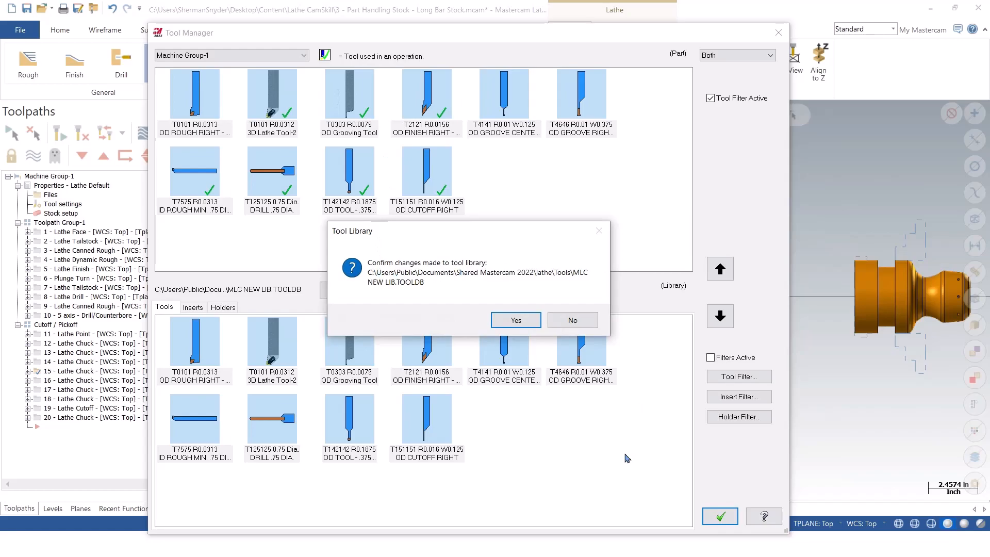
Confirm saving the MLC NEW LIB changes and reopen the Lathe Tool Manager.
left_click(515, 320)
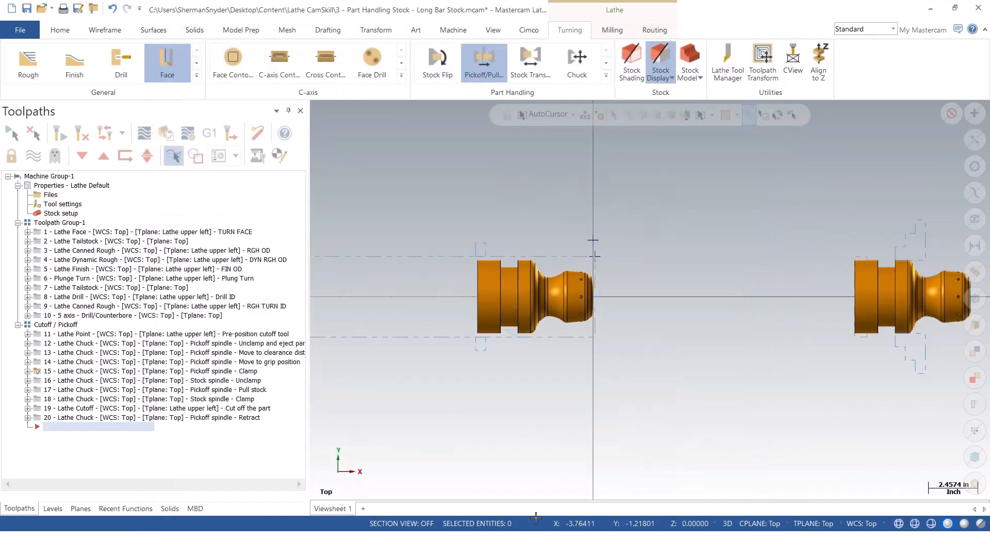
left_click(727, 62)
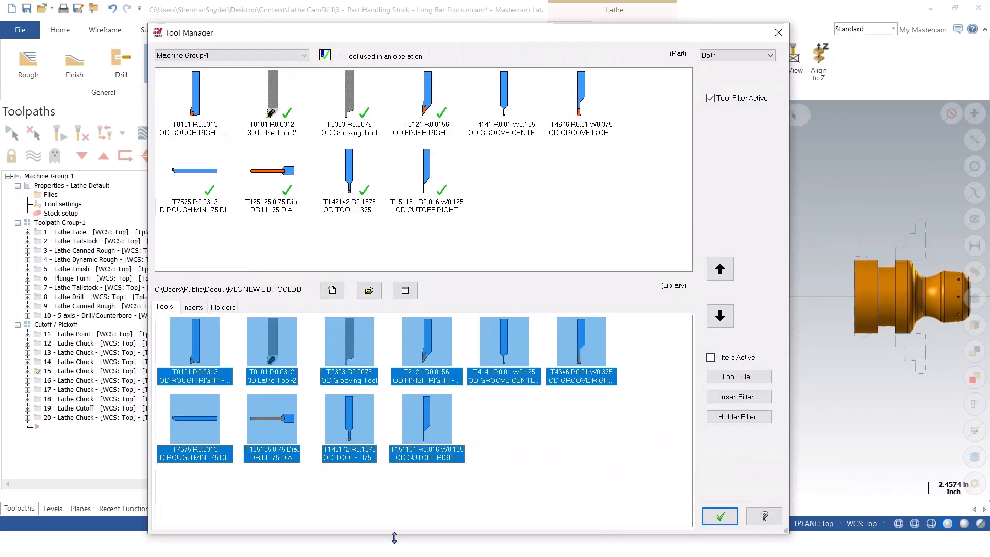
mouse_move(403, 525)
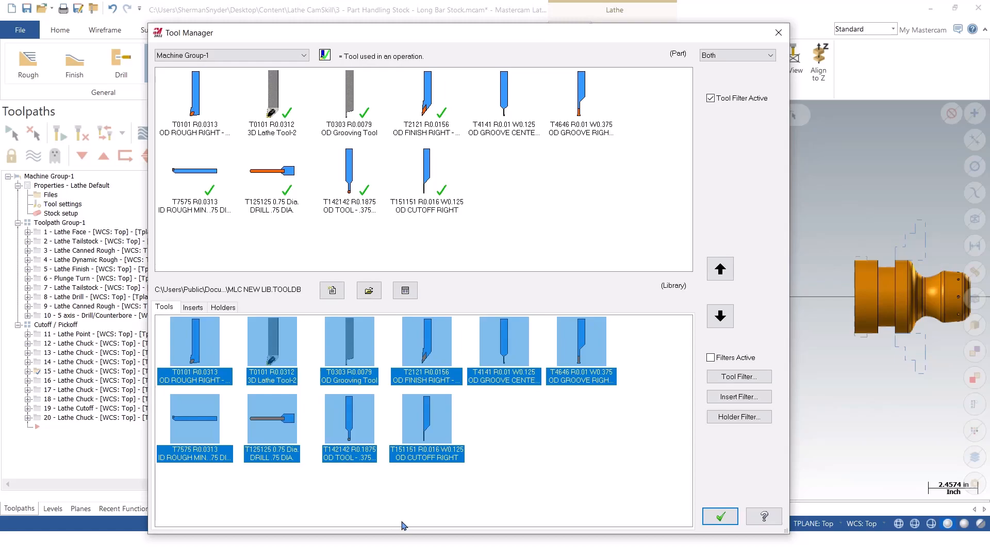
mouse_move(393, 218)
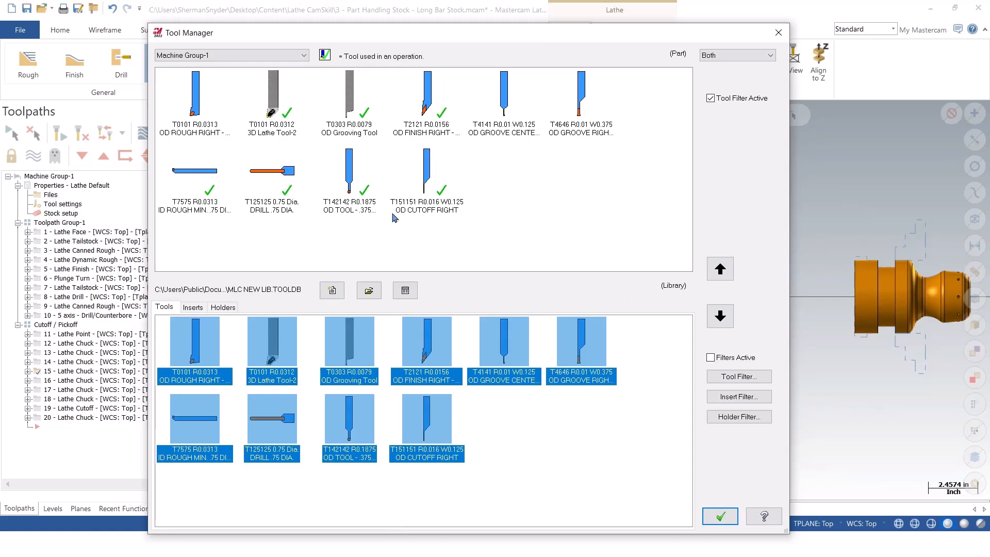
mouse_move(546, 518)
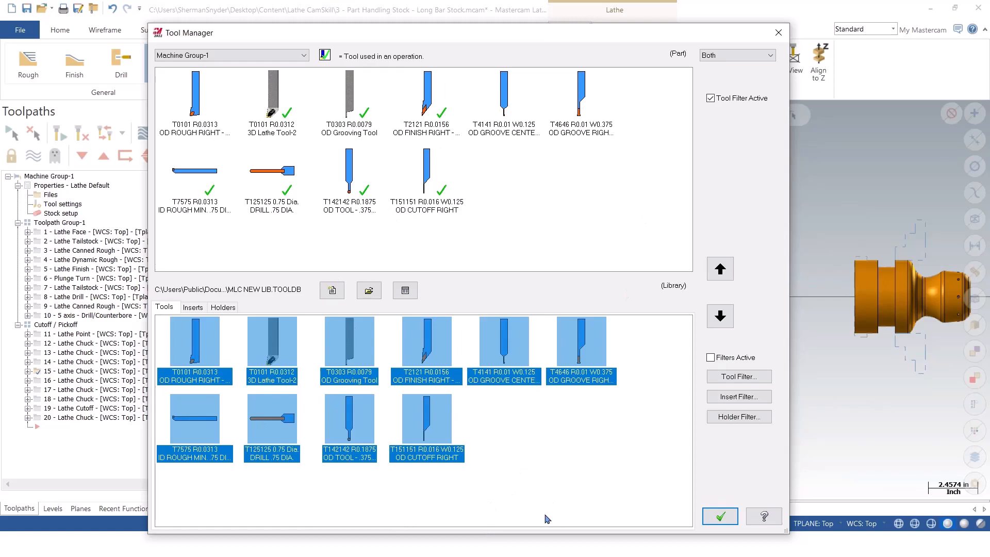